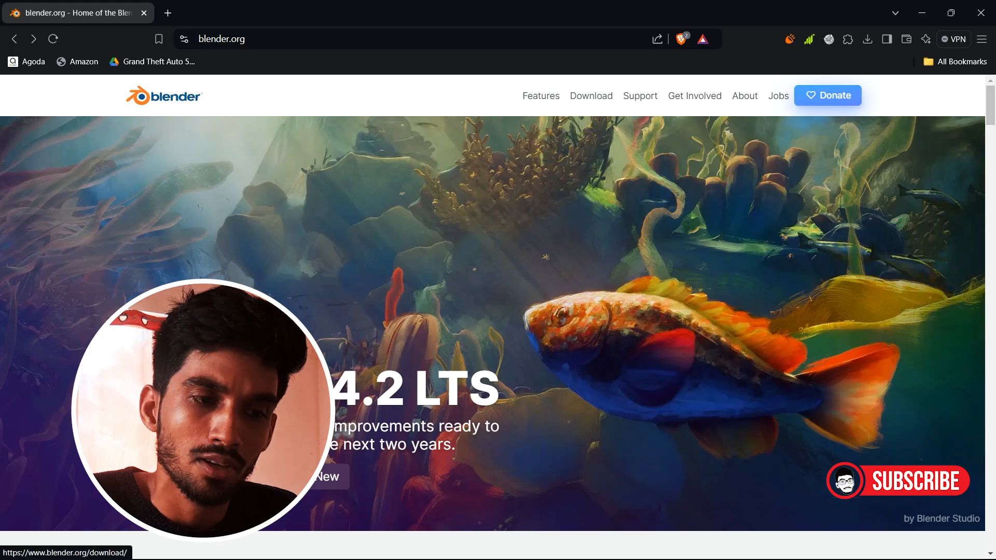
Step: Reach the Blender download page offering Blender 4.2.1 LTS
{"action": "left_click", "coordinate": [590, 96]}
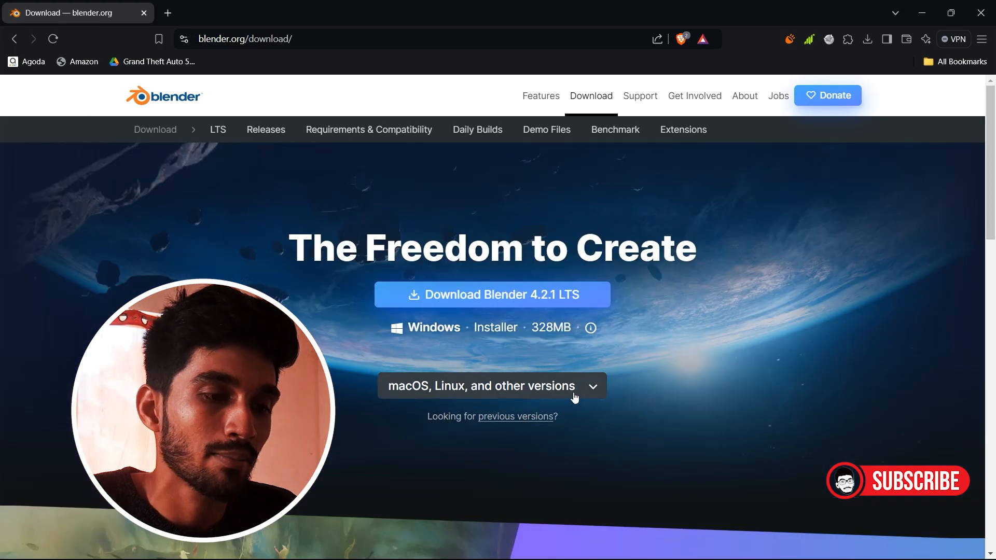
{"action": "left_click", "coordinate": [491, 386]}
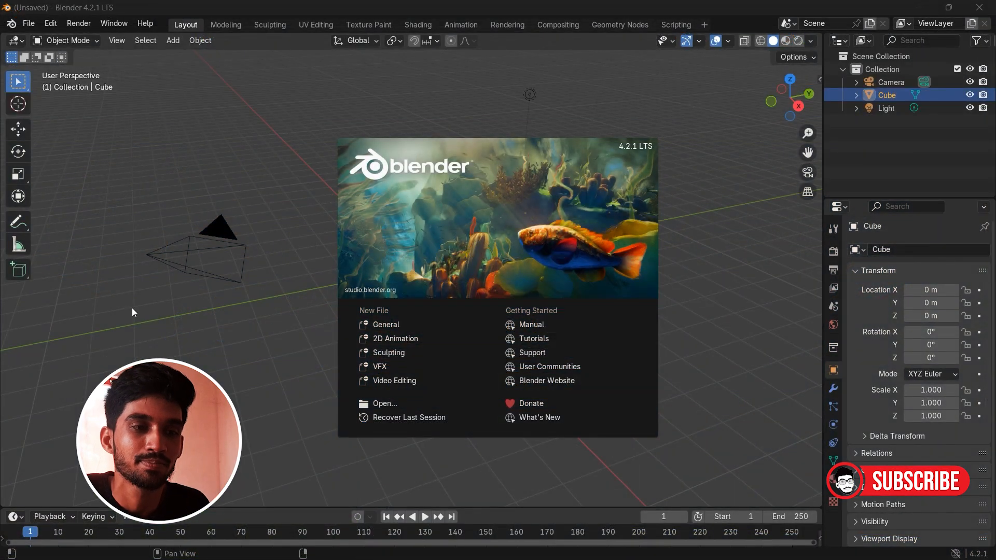
{"action": "mouse_move", "coordinate": [282, 207]}
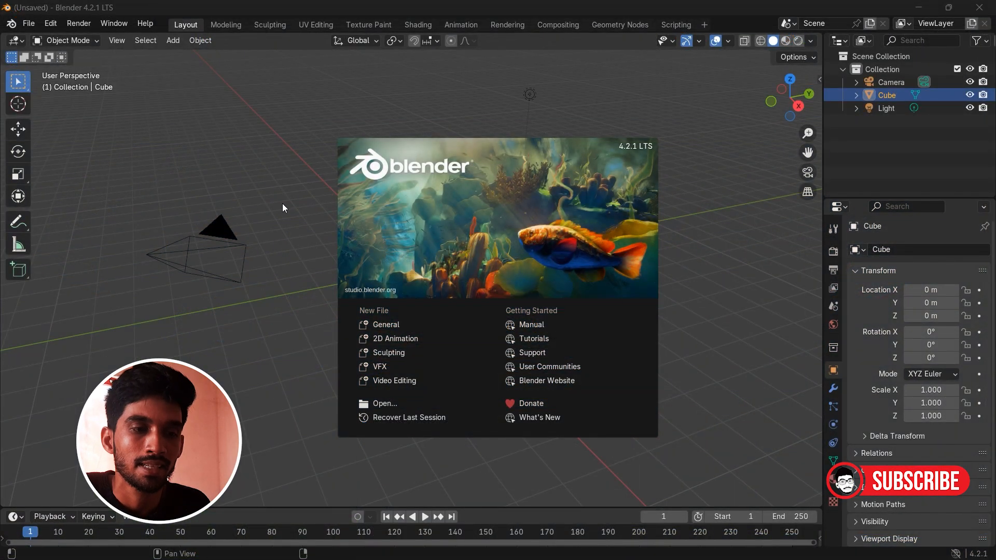
{"action": "mouse_move", "coordinate": [213, 131]}
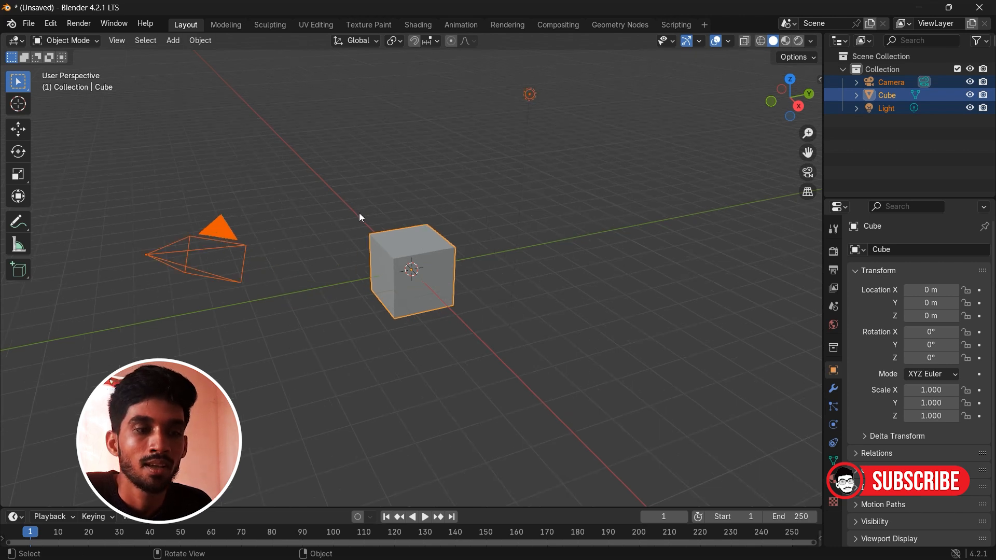
{"action": "mouse_move", "coordinate": [483, 274]}
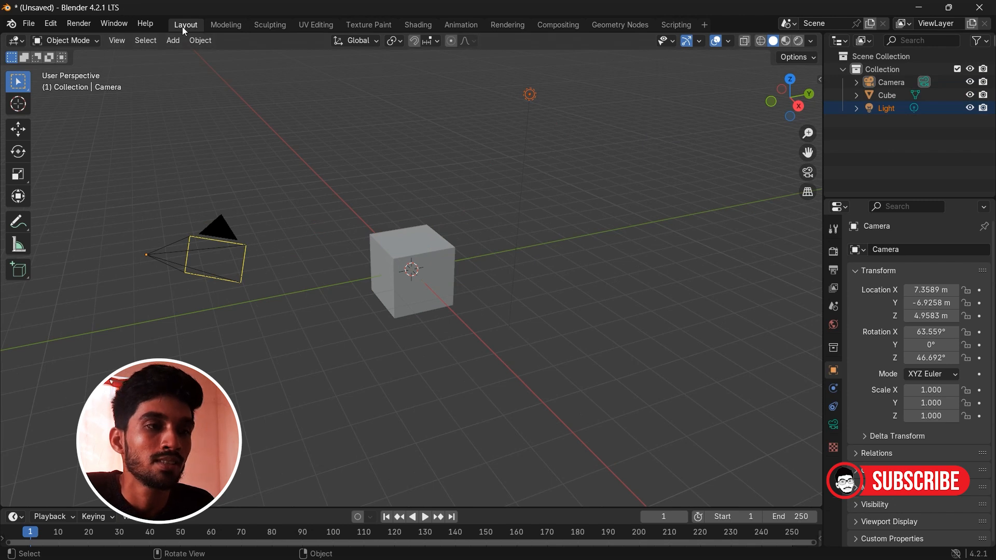
{"action": "mouse_move", "coordinate": [350, 9]}
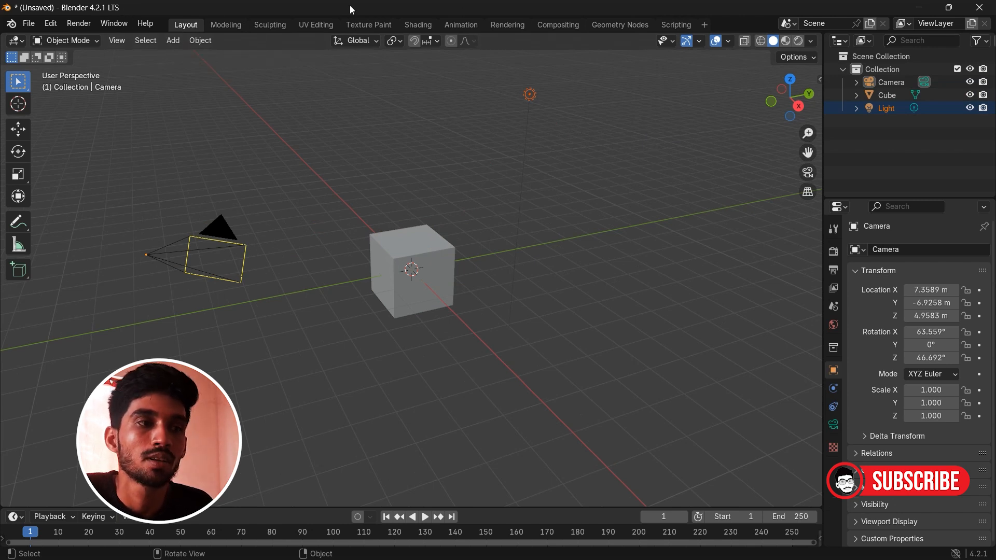
{"action": "mouse_move", "coordinate": [329, 32]}
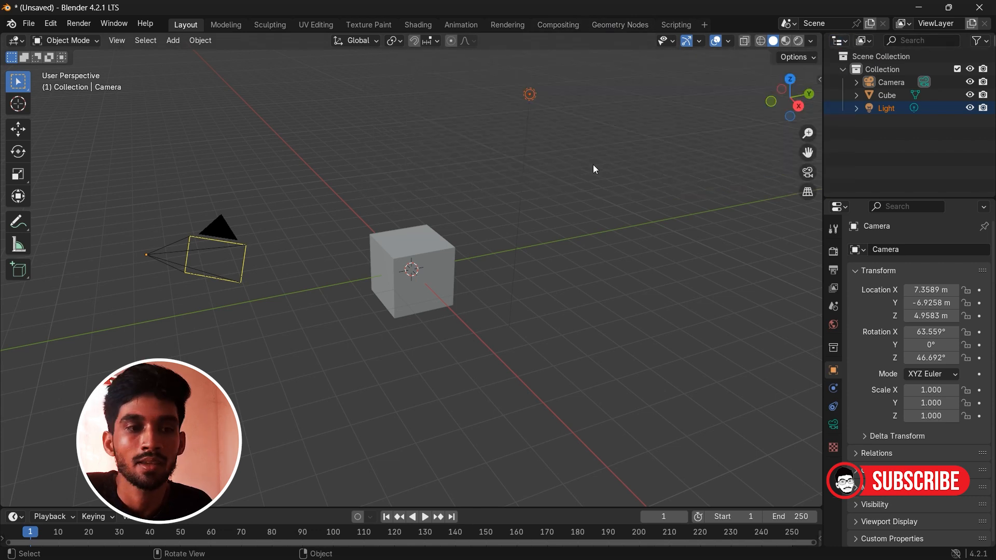
Step: Add a second cube mesh, Cube.001, to the scene from the Add menu
{"action": "left_click", "coordinate": [172, 40]}
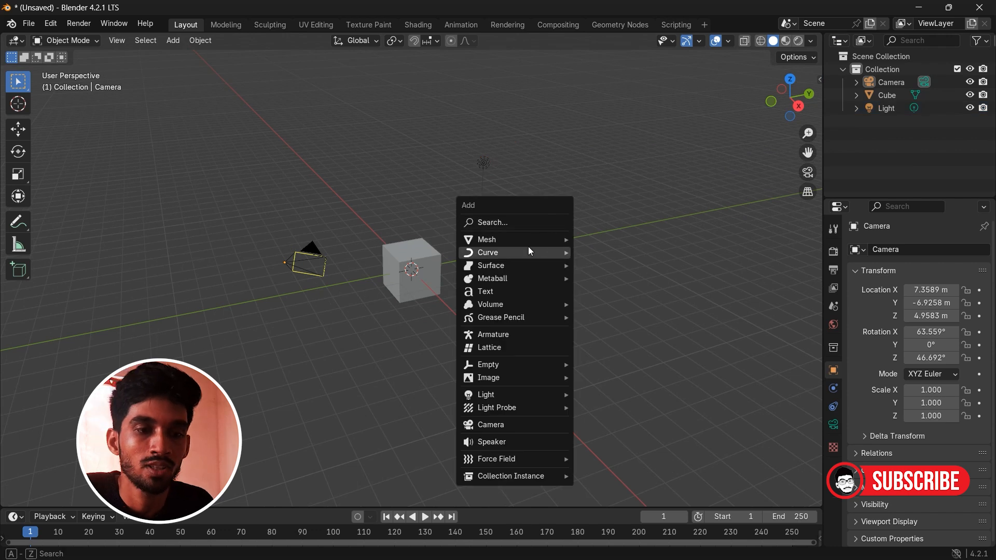
{"action": "left_click", "coordinate": [486, 238]}
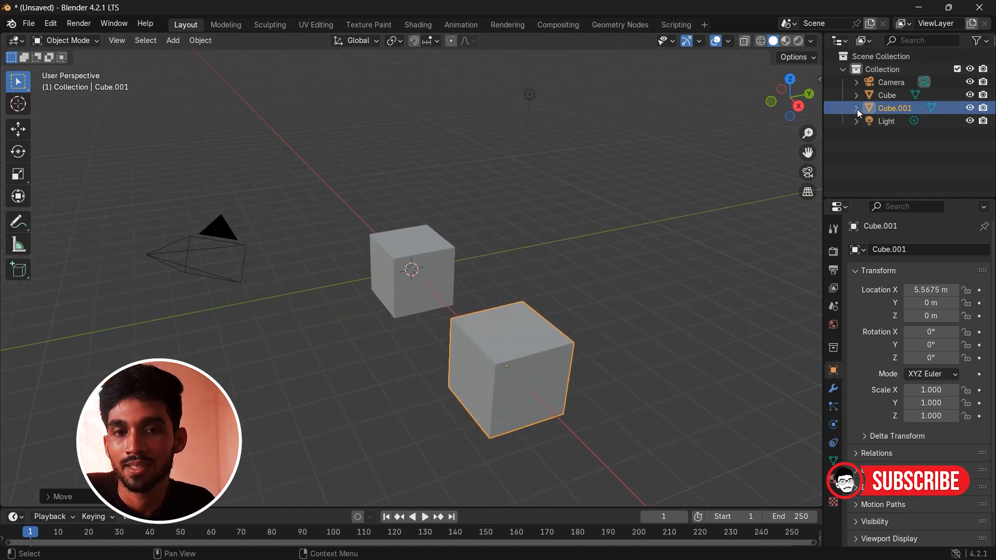
Step: Browse the Scene, View Layer and Texture settings in the Properties editor
{"action": "left_click", "coordinate": [833, 306]}
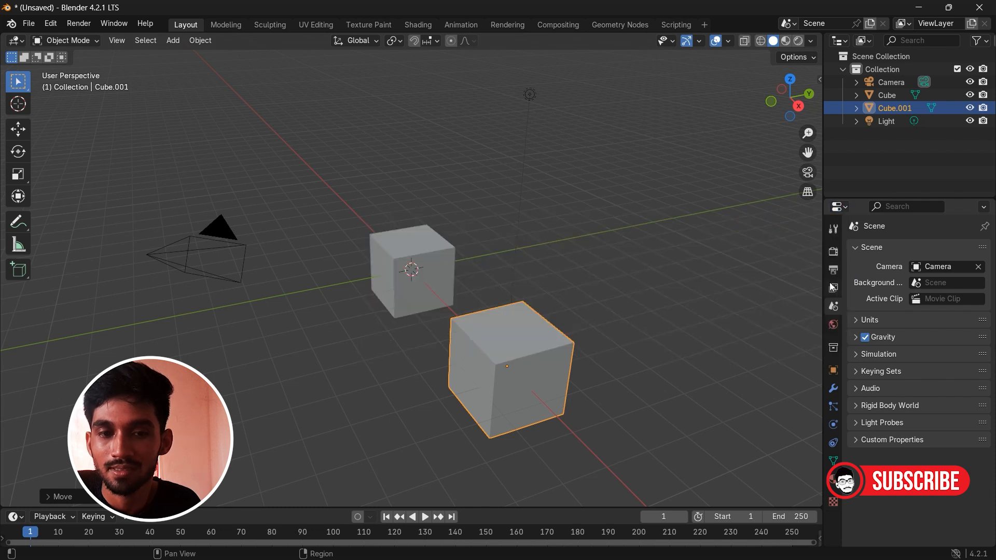
{"action": "left_click", "coordinate": [833, 250]}
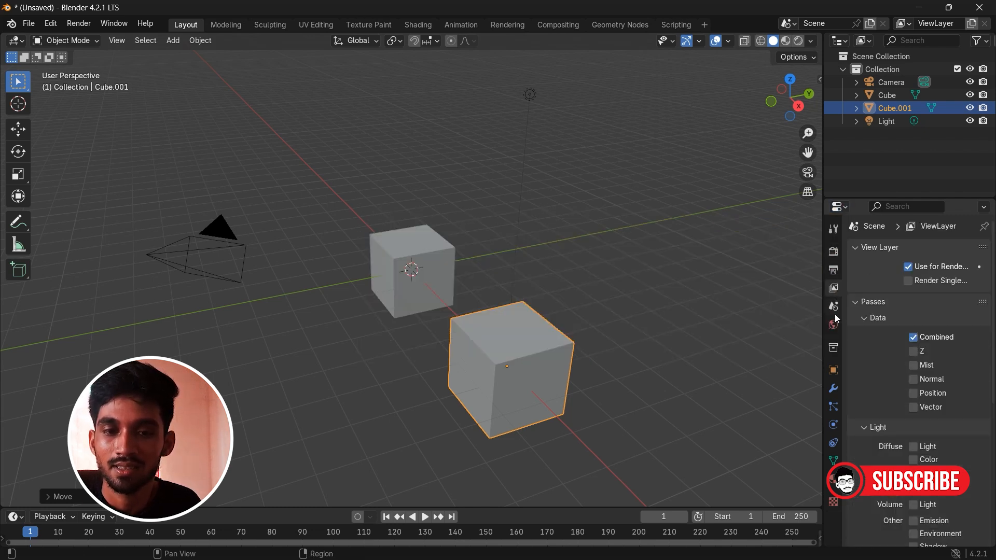
{"action": "left_click", "coordinate": [832, 388]}
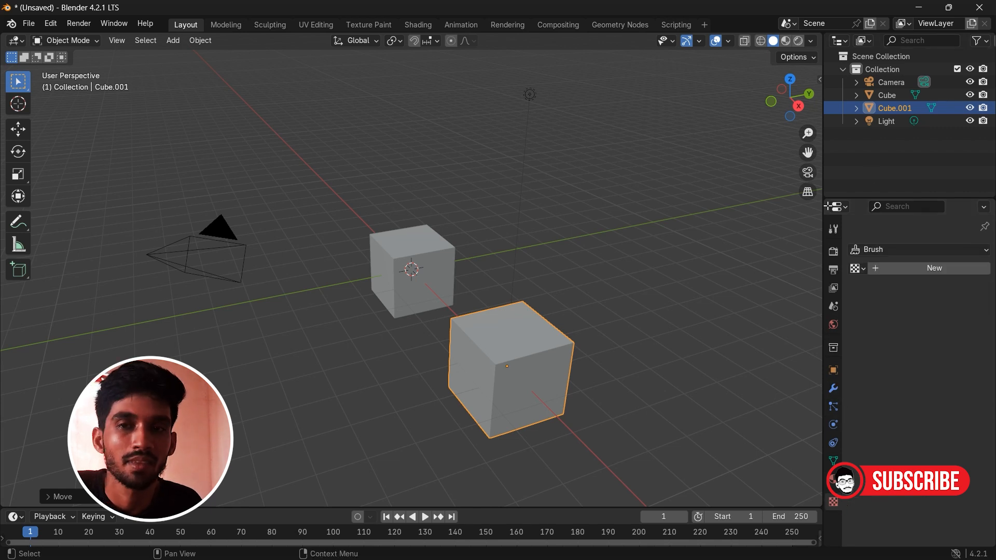
{"action": "left_click", "coordinate": [835, 206]}
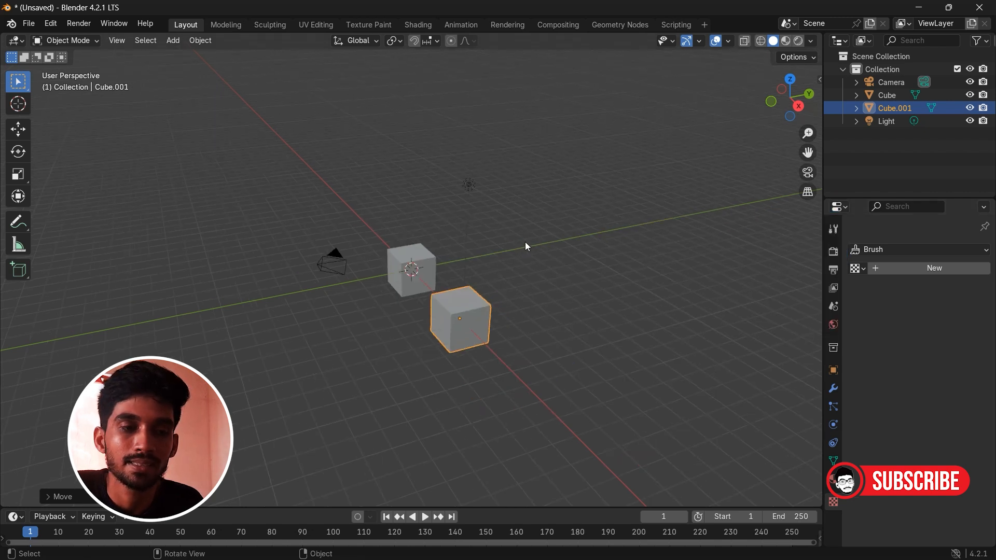
{"action": "mouse_move", "coordinate": [346, 172]}
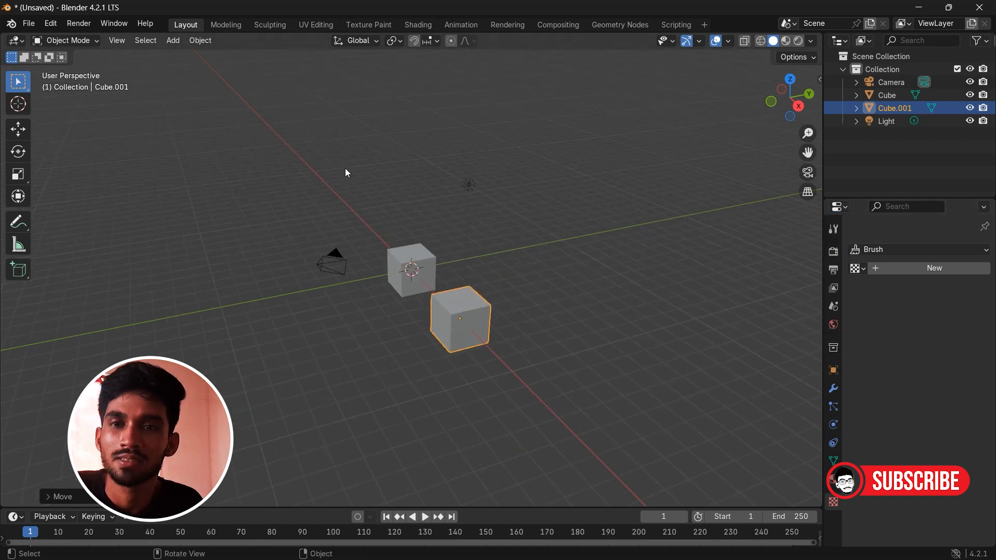
{"action": "mouse_move", "coordinate": [348, 168]}
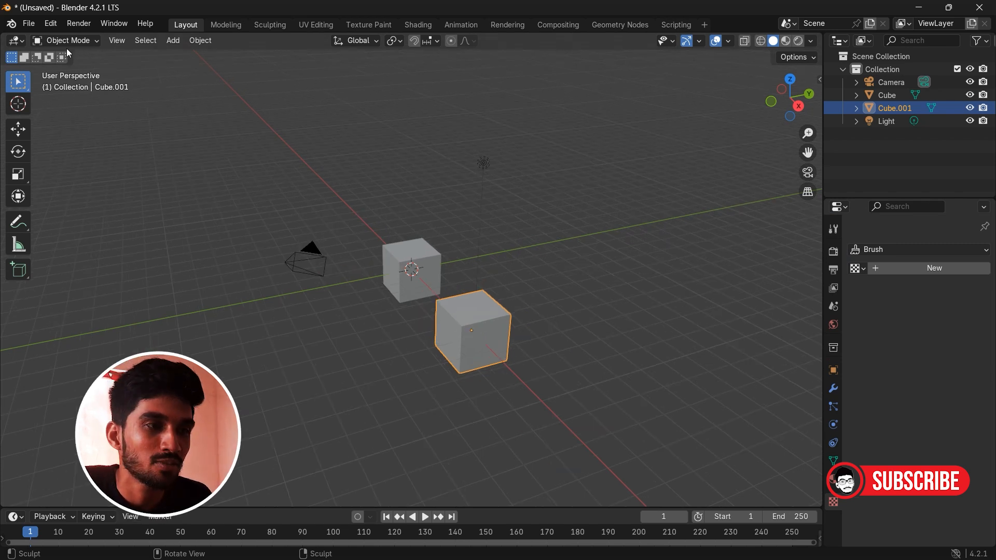
{"action": "mouse_move", "coordinate": [491, 229]}
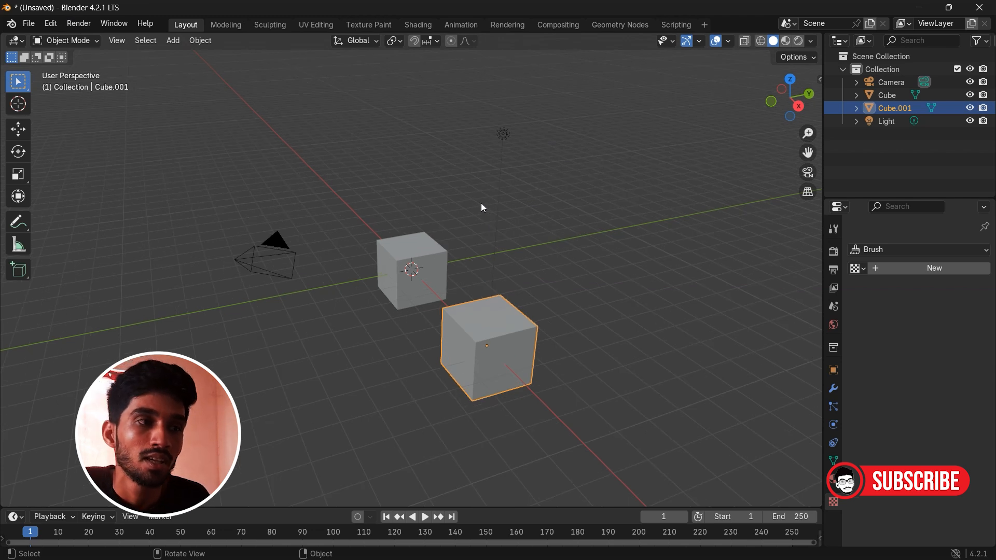
{"action": "mouse_move", "coordinate": [802, 216]}
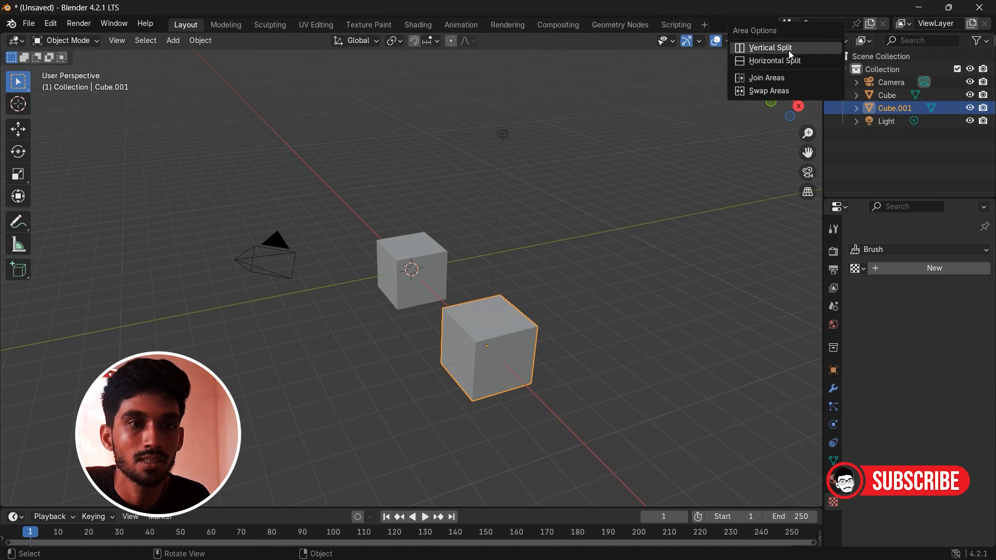
{"action": "left_click", "coordinate": [768, 46]}
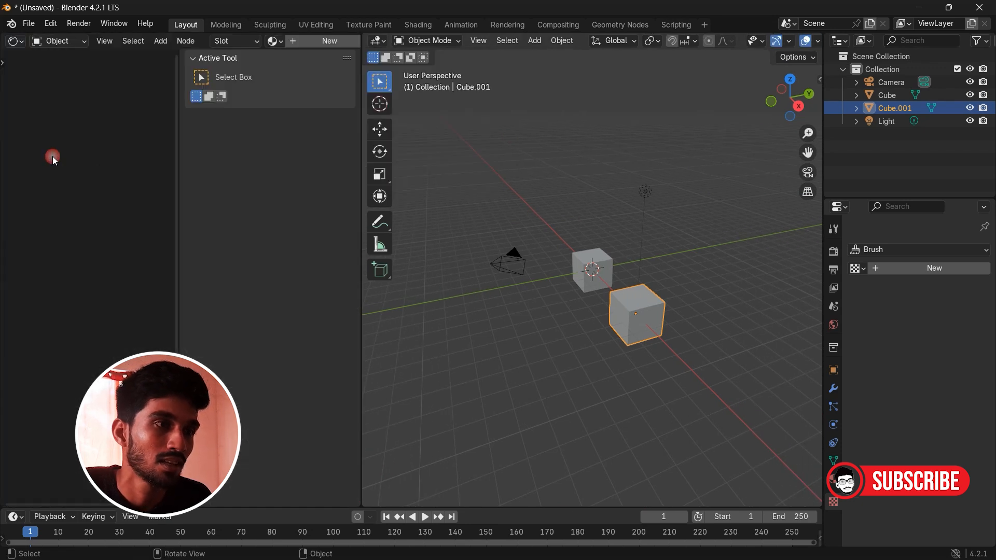
{"action": "left_click", "coordinate": [11, 40]}
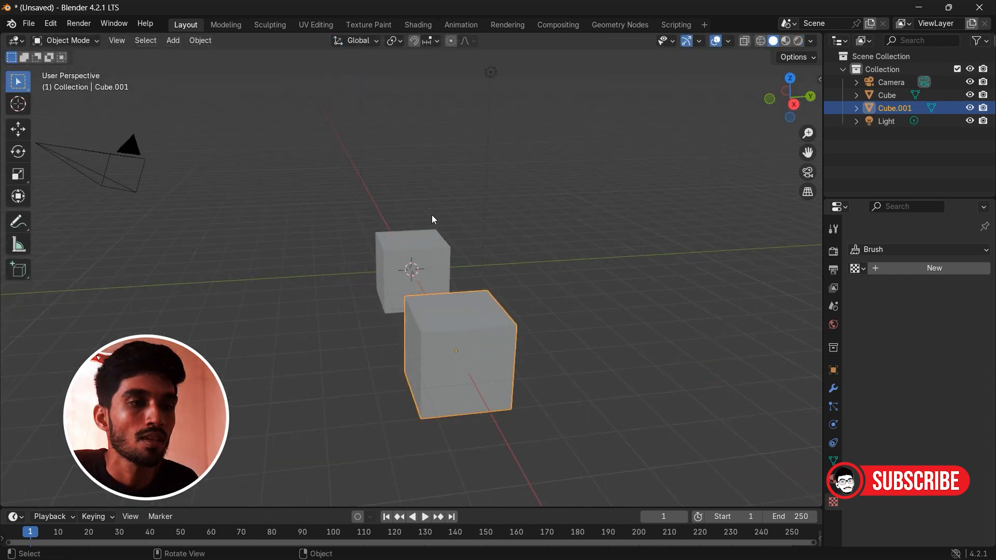
Step: Zoom in close to the two cubes and bring up the Screencast Keys panel
{"action": "scroll", "scroll_direction": "down", "scroll_amount": 3}
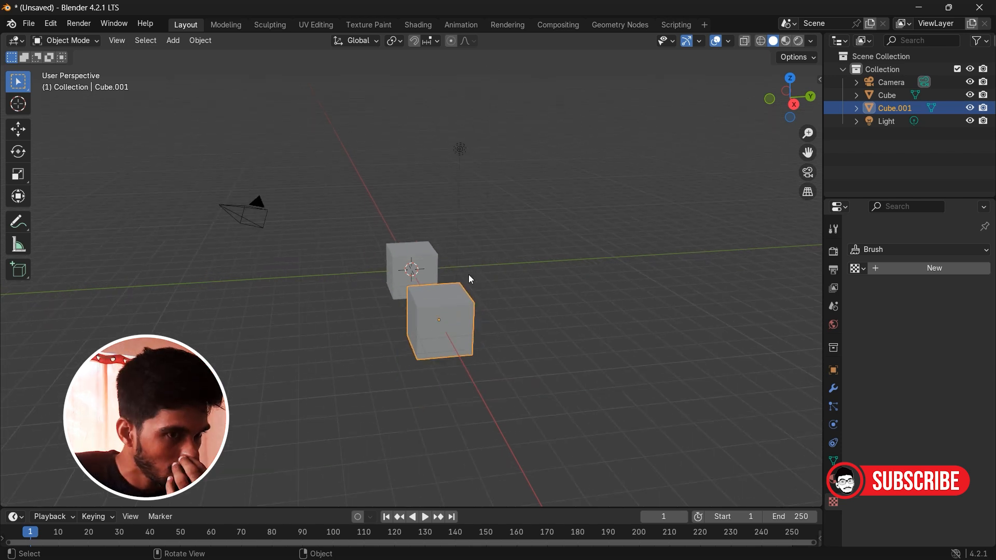
{"action": "left_click_drag", "start_coordinate": [469, 278], "coordinate": [336, 316]}
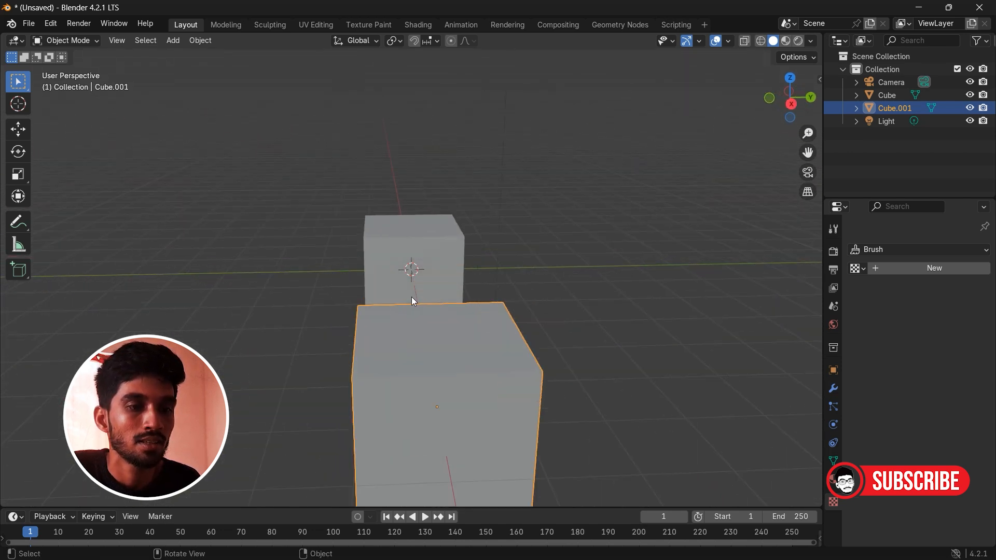
{"action": "scroll", "scroll_direction": "down", "scroll_amount": 3}
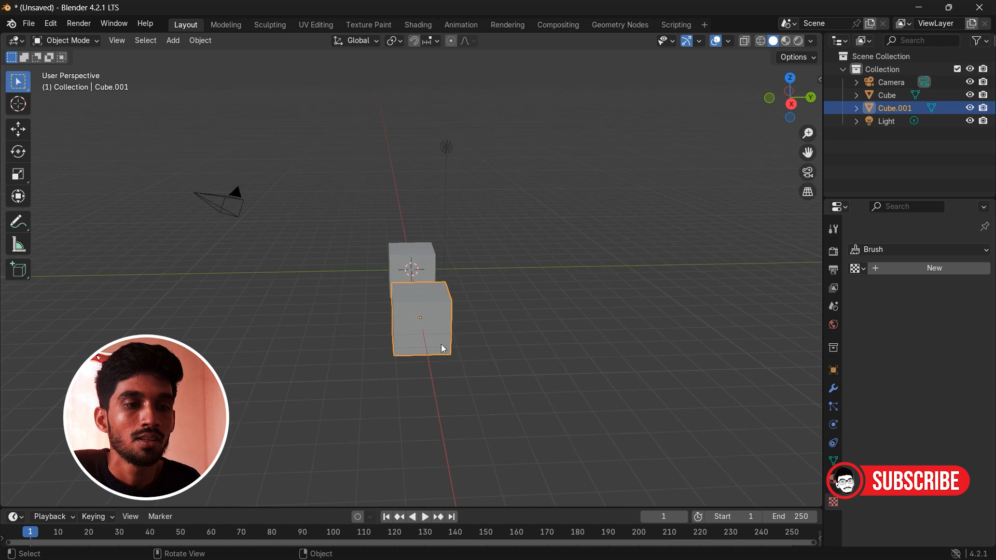
{"action": "mouse_move", "coordinate": [664, 308]}
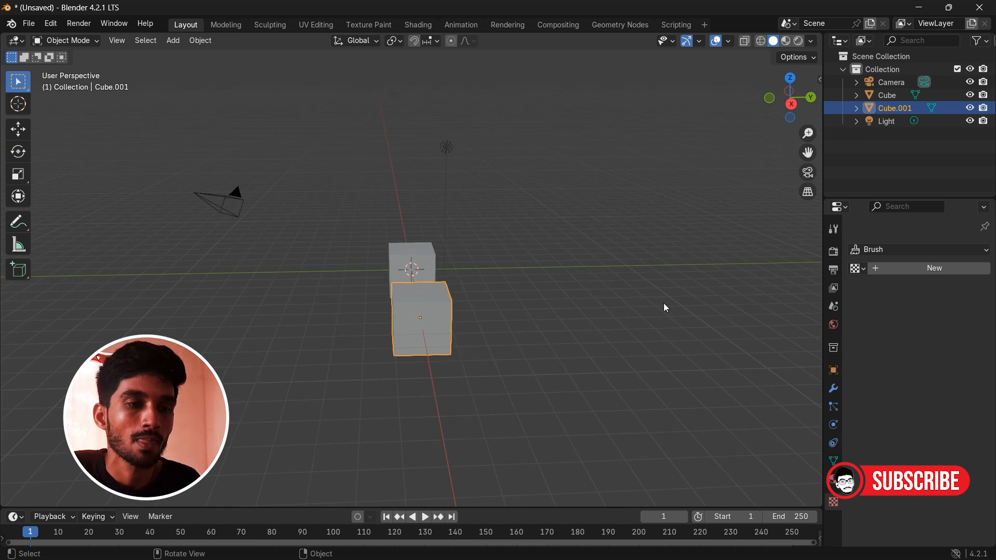
{"action": "mouse_move", "coordinate": [405, 274]}
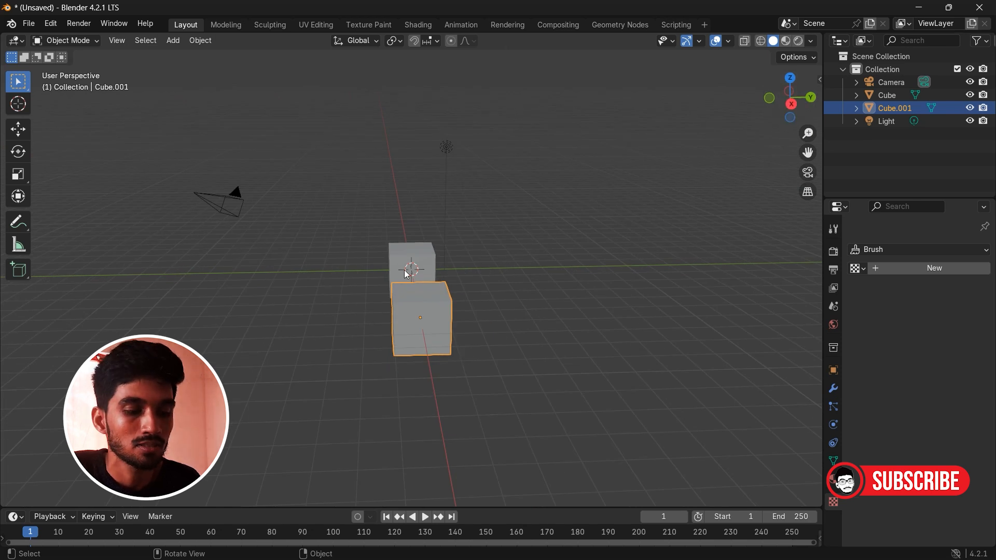
{"action": "mouse_move", "coordinate": [587, 262]}
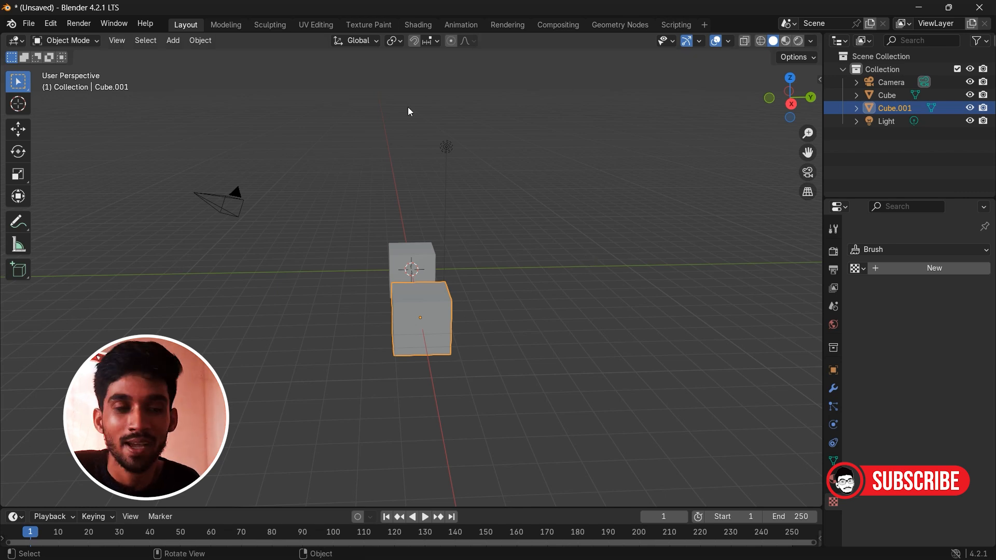
{"action": "mouse_move", "coordinate": [435, 182]}
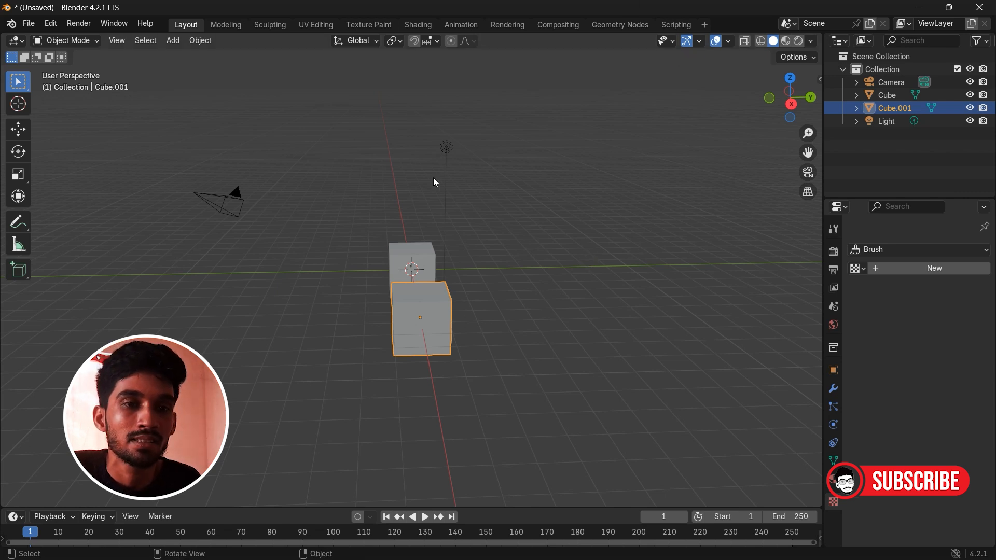
{"action": "left_click", "coordinate": [728, 41]}
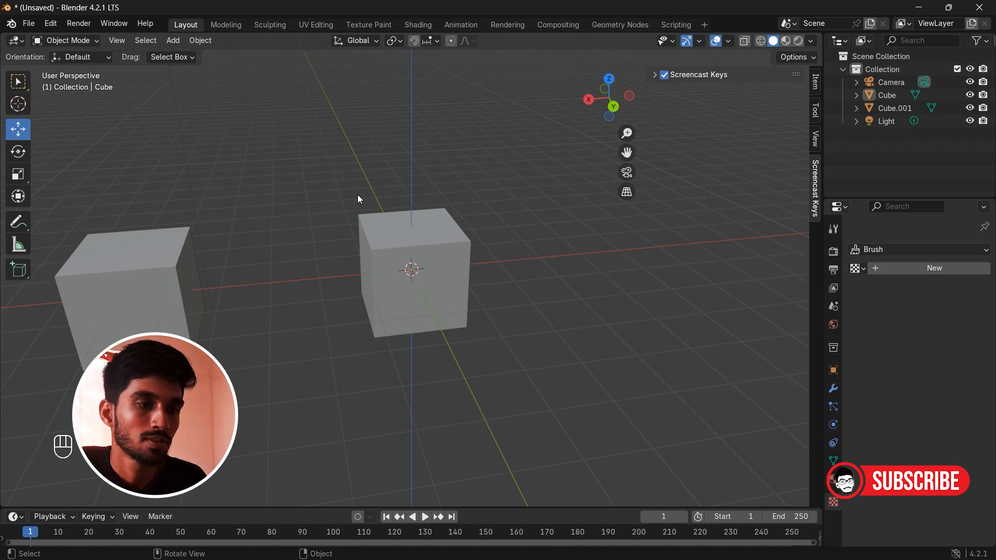
Step: Select the original Cube and shift it slightly leftward along the X axis
{"action": "left_click", "coordinate": [140, 273]}
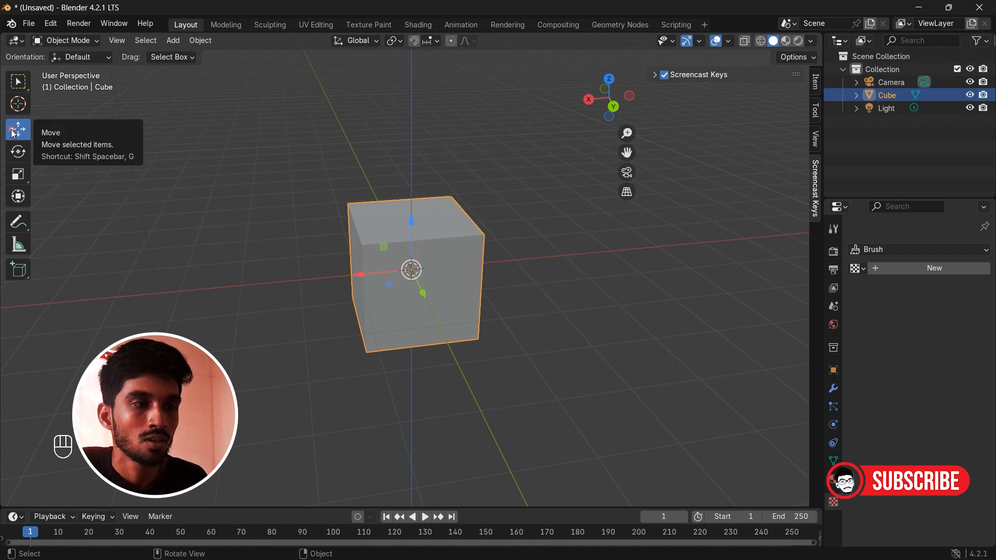
{"action": "key", "text": "g"}
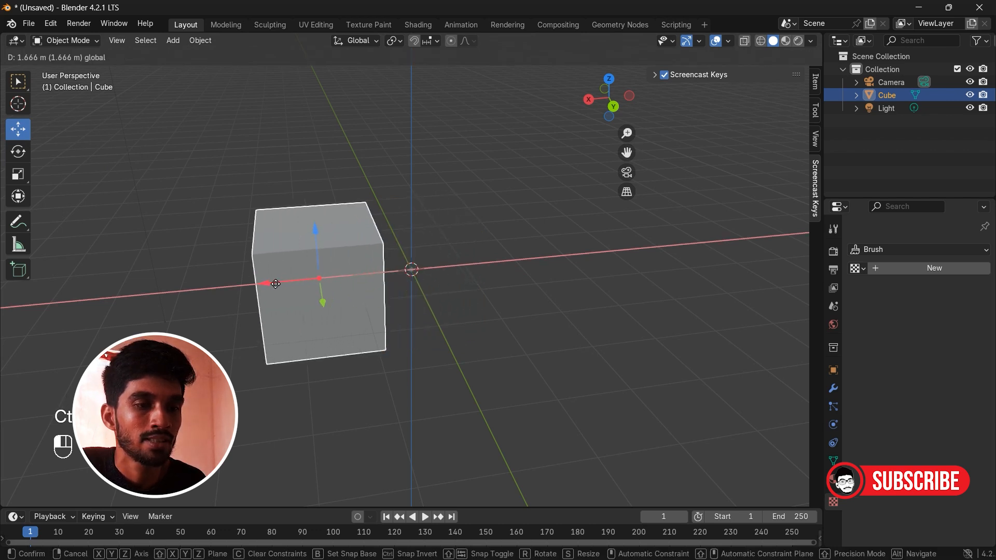
{"action": "left_click_drag", "start_coordinate": [275, 284], "coordinate": [260, 273]}
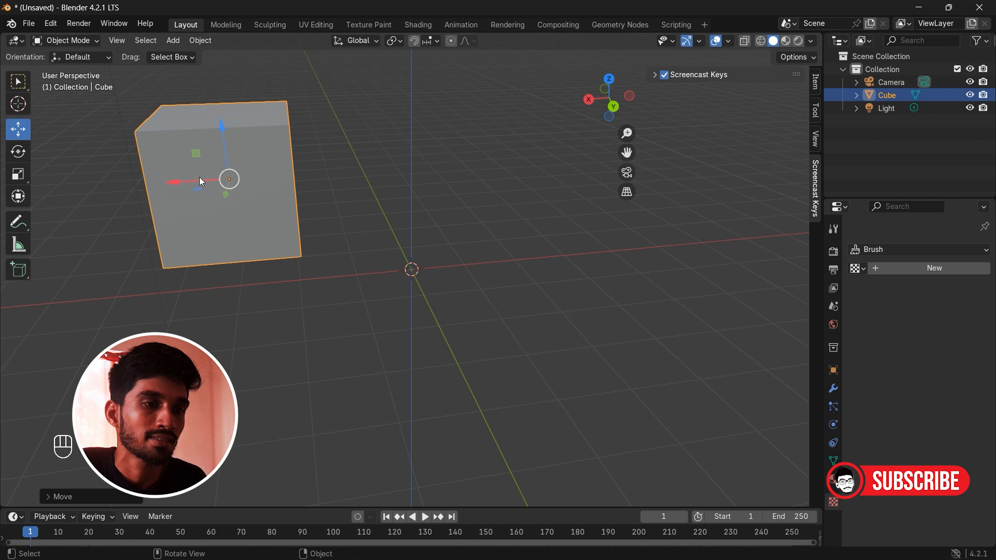
Step: Pull the view back around the moved cube and select it again
{"action": "left_click_drag", "start_coordinate": [228, 178], "coordinate": [312, 236]}
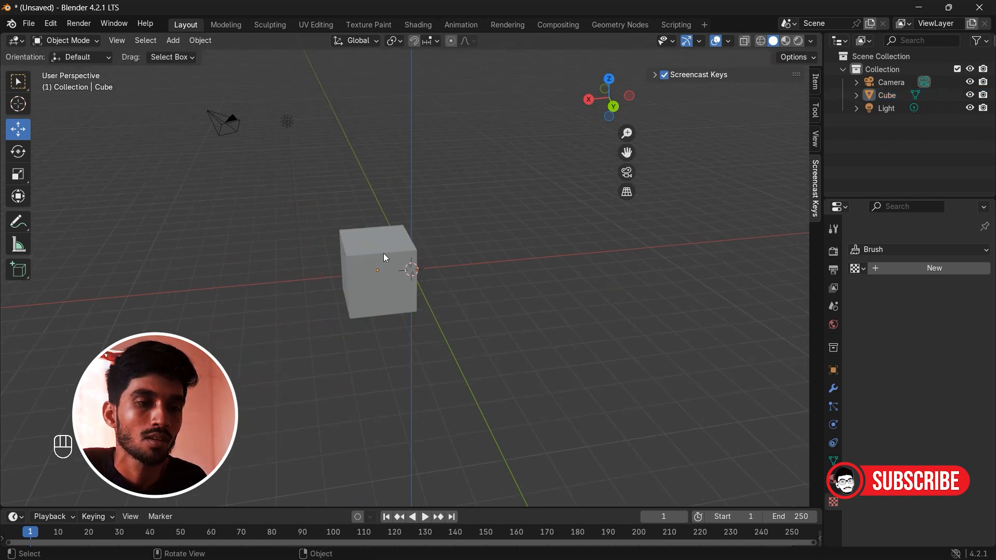
{"action": "left_click_drag", "start_coordinate": [382, 257], "coordinate": [377, 259]}
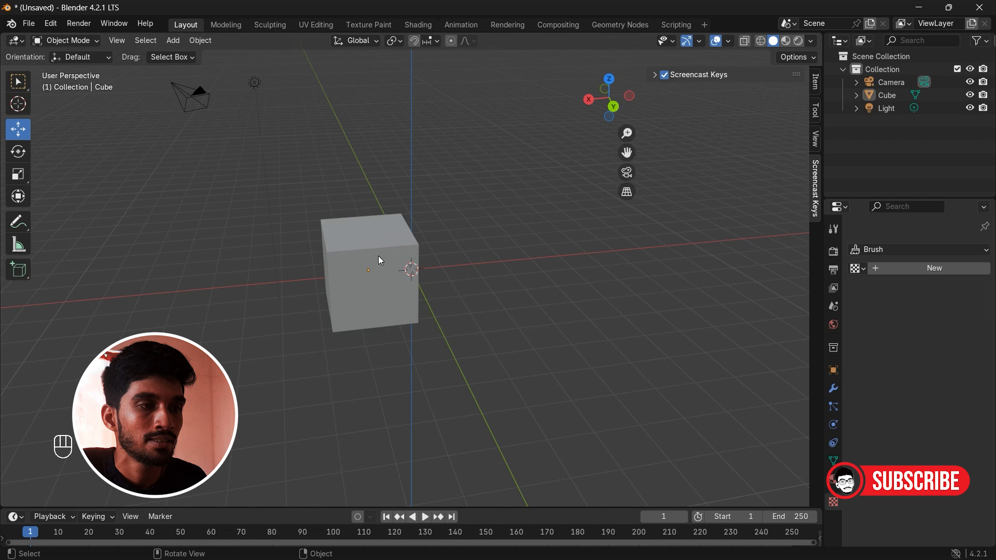
{"action": "left_click", "coordinate": [377, 260]}
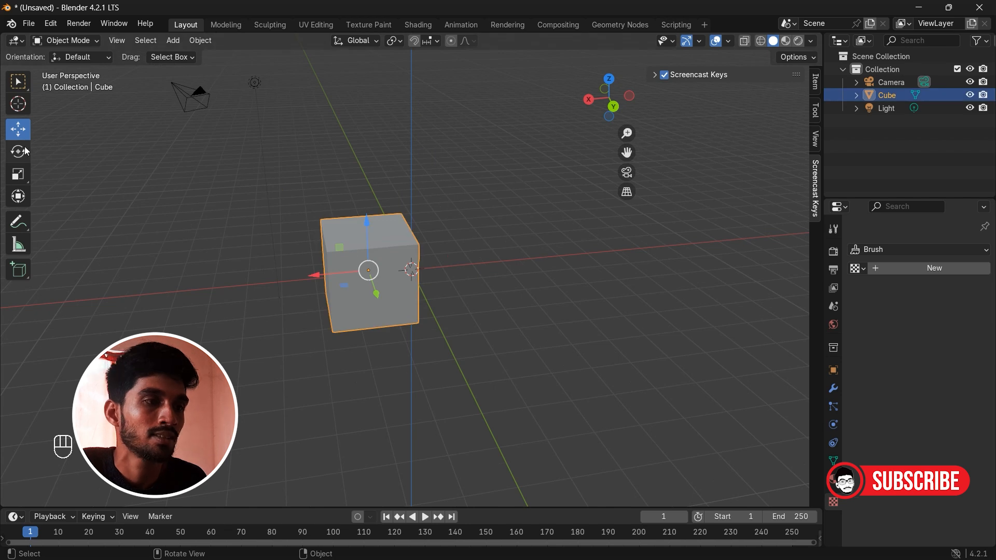
Step: Switch the cube's active tool from Rotate to Scale in the toolbar
{"action": "left_click", "coordinate": [18, 152]}
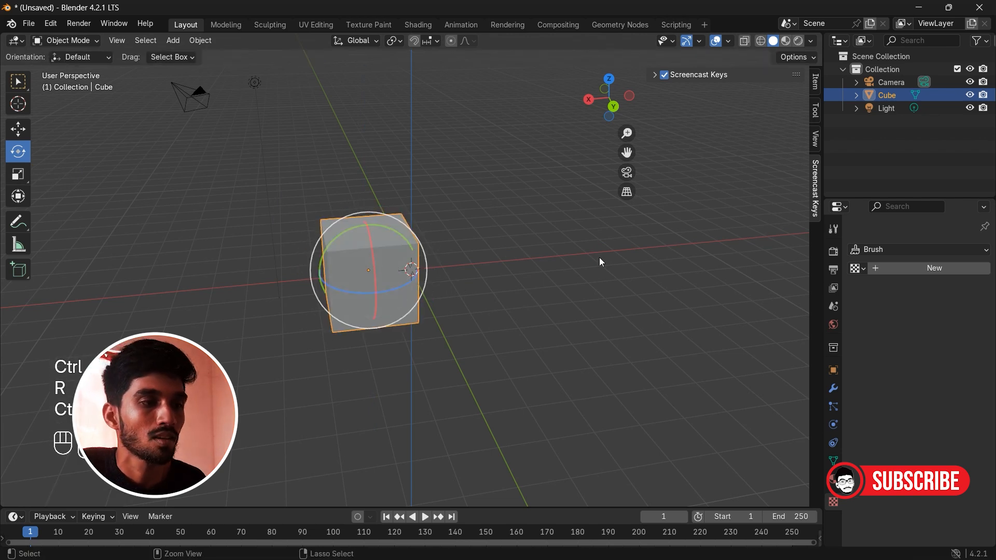
{"action": "left_click", "coordinate": [18, 175]}
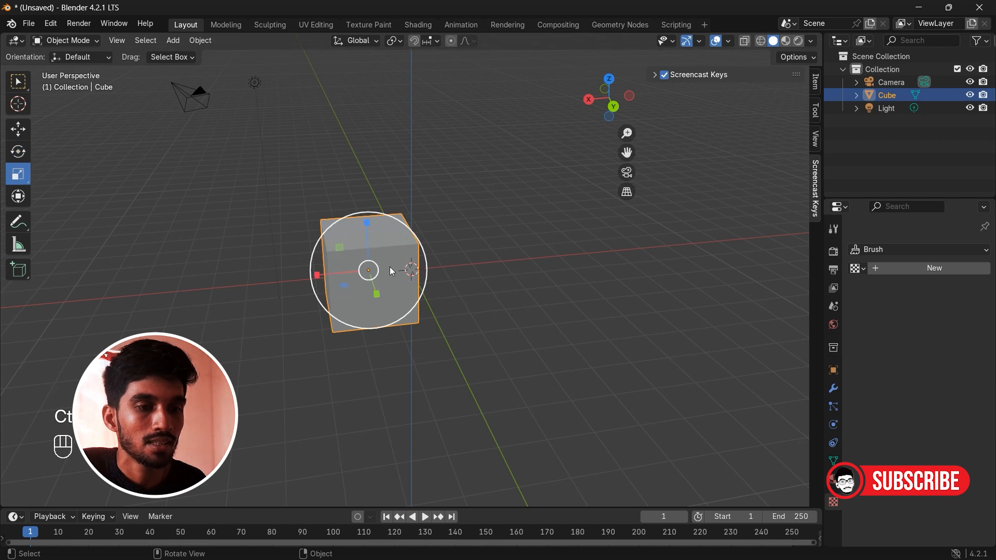
Step: Scale the cube along Z into a tall narrow box, then deselect it
{"action": "key", "text": "s"}
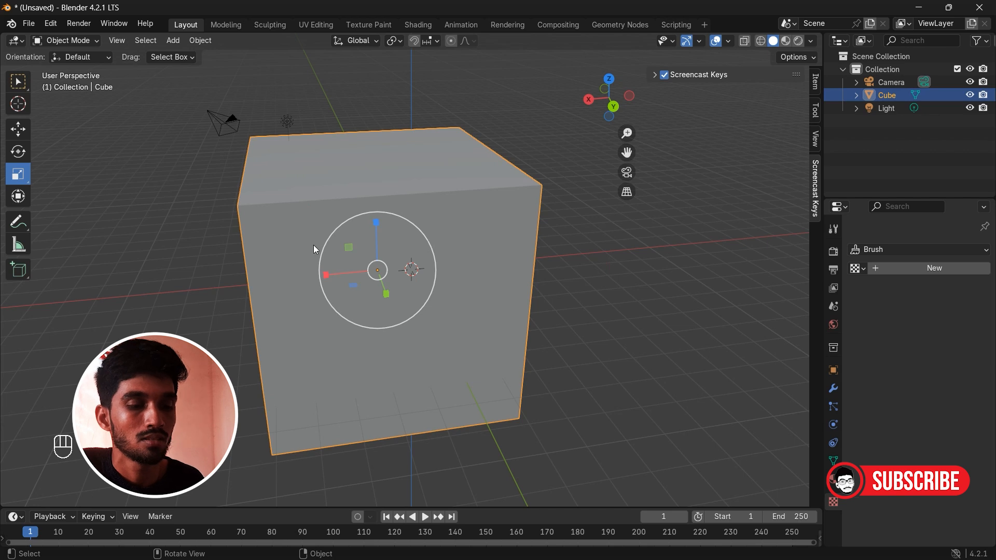
{"action": "key", "text": "s"}
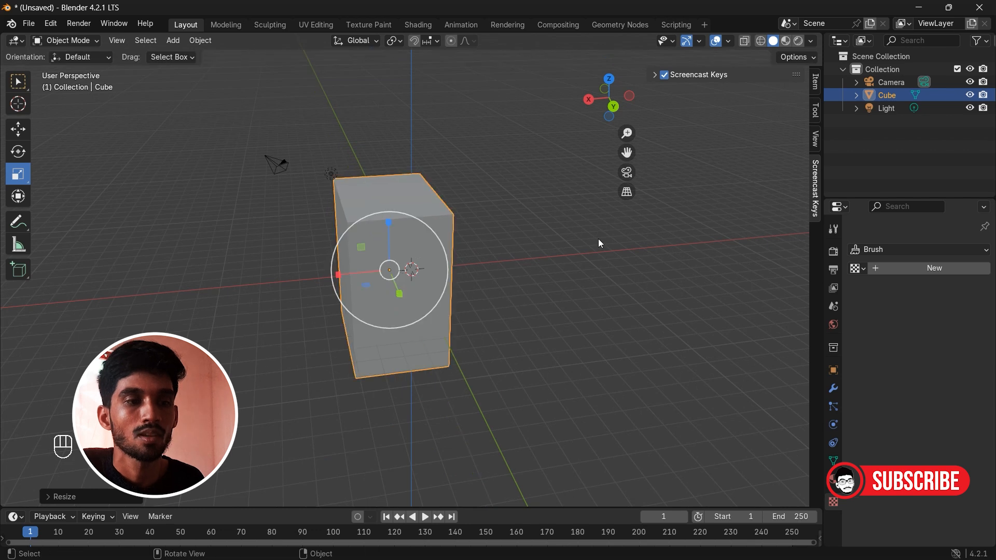
{"action": "left_click", "coordinate": [597, 243]}
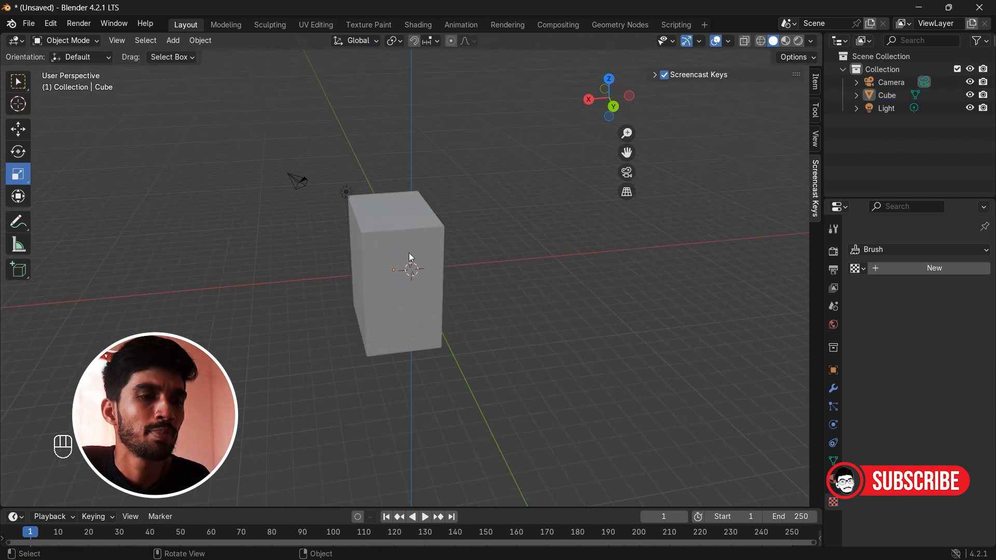